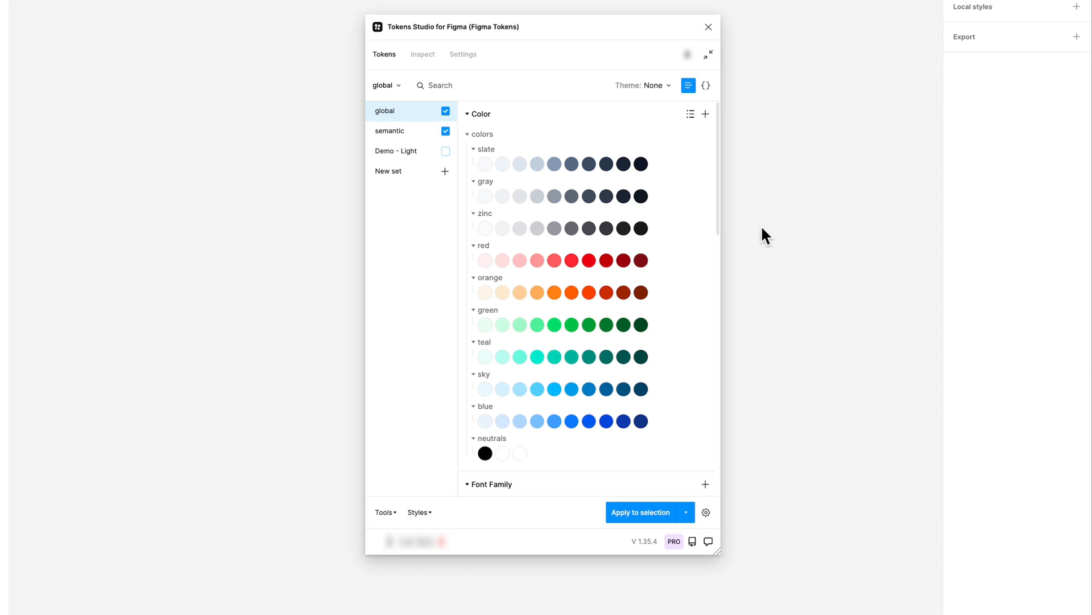
mouse_move(434, 520)
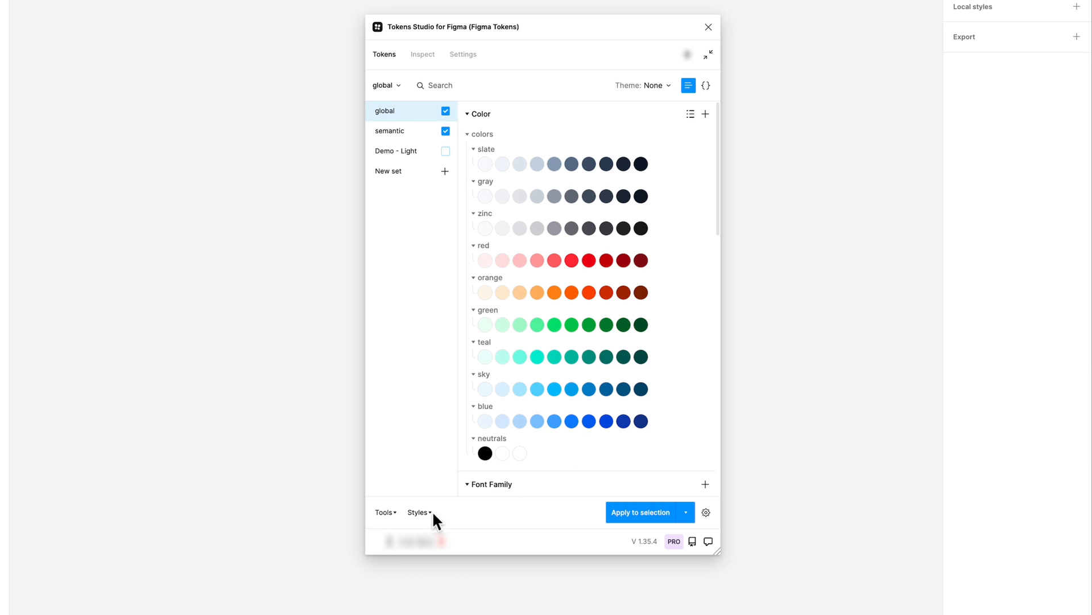
Start creating styles from the tokens, then dismiss the style creation prompt without creating.
click(418, 511)
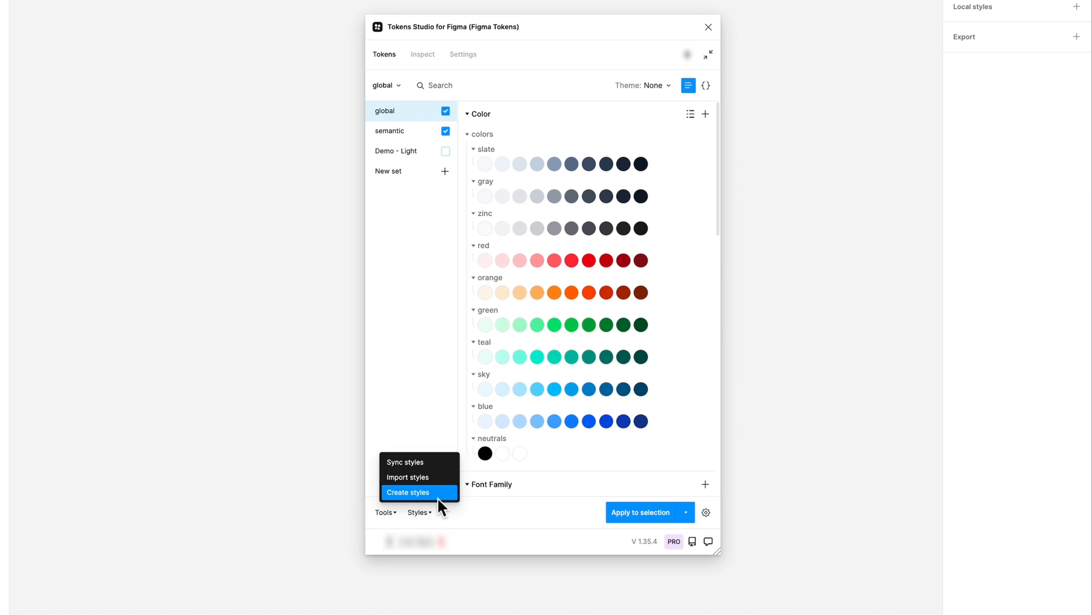
click(408, 492)
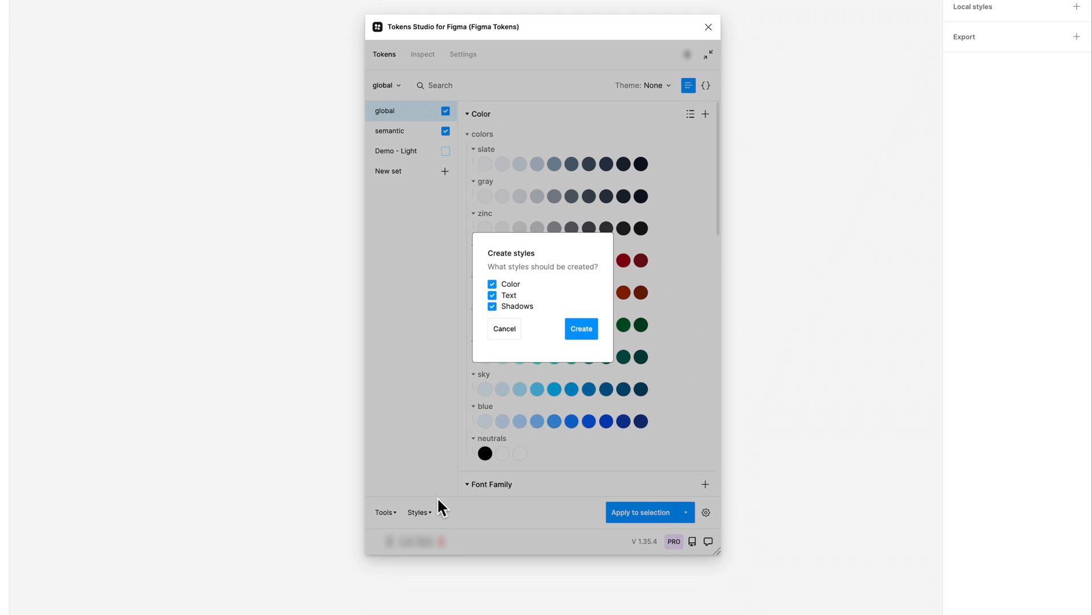
mouse_move(501, 342)
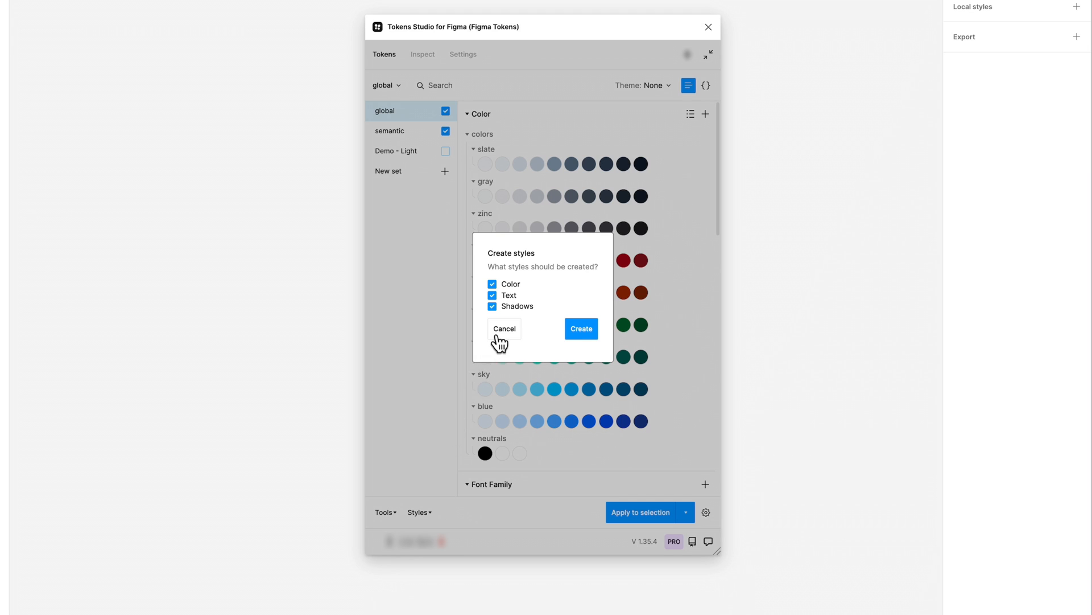
click(504, 327)
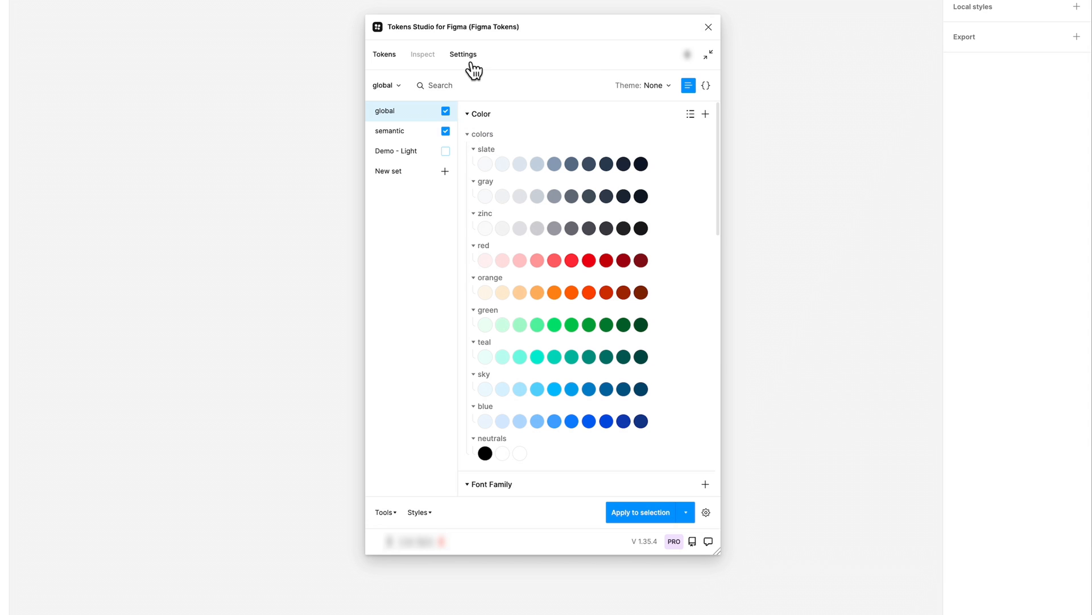
Enable 'Ignore first part of token name for styles' in Settings and return to the token list.
click(463, 55)
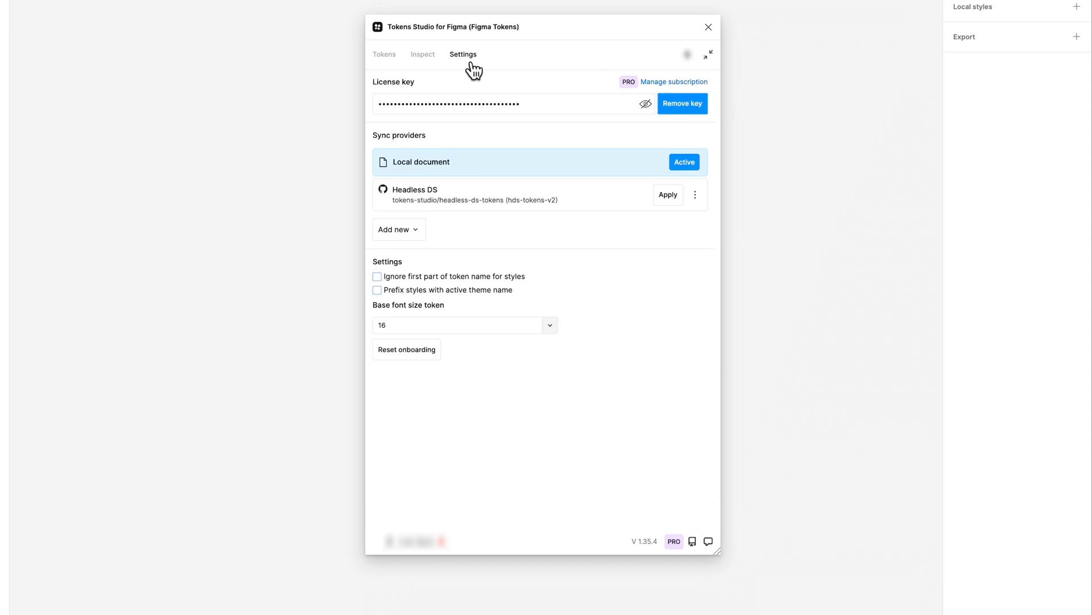
mouse_move(459, 240)
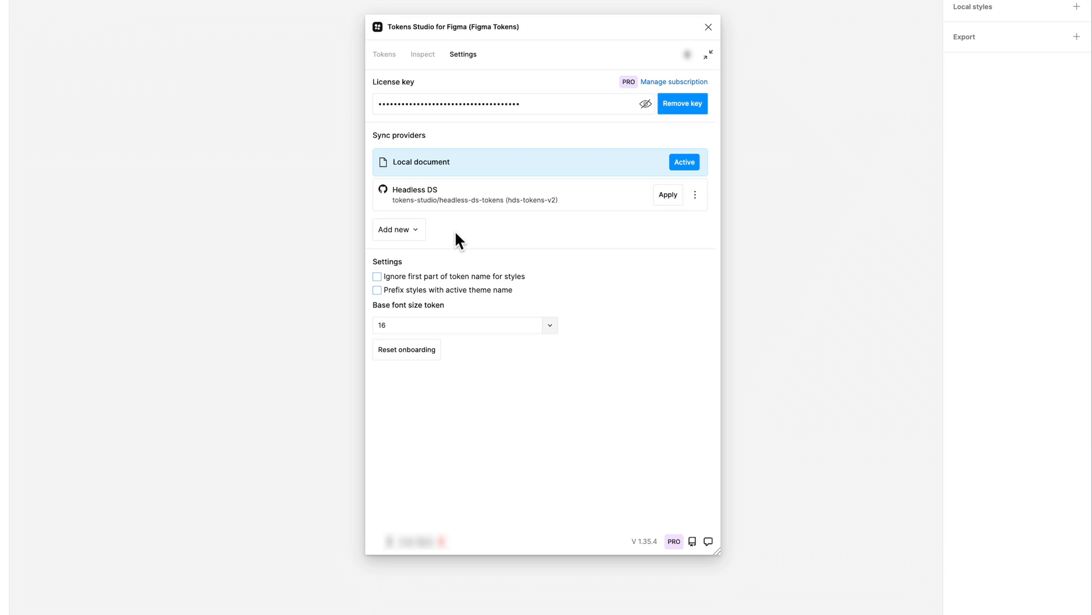
click(377, 275)
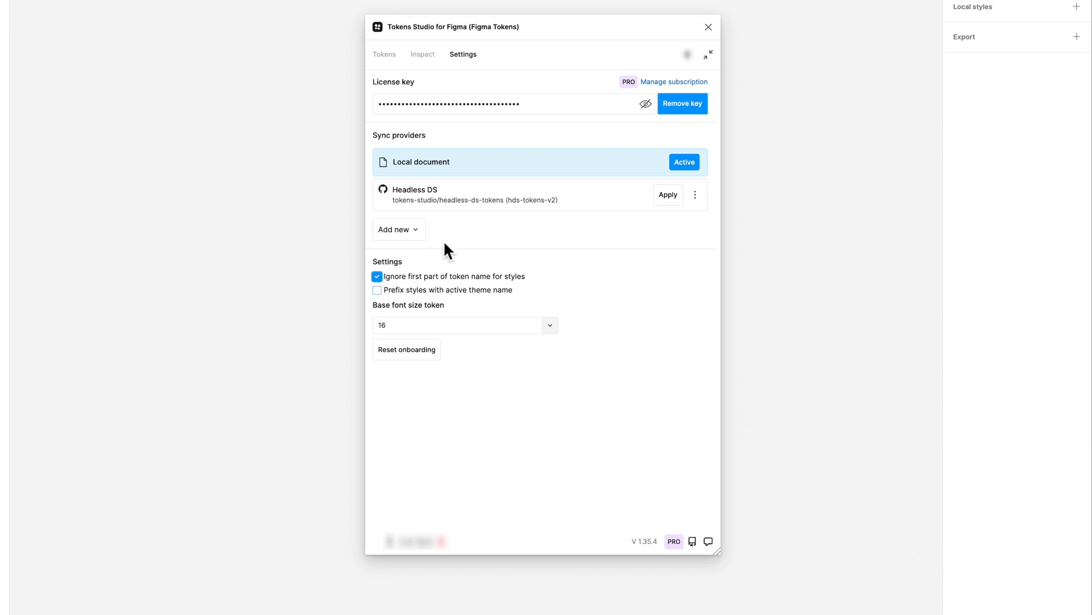
click(383, 54)
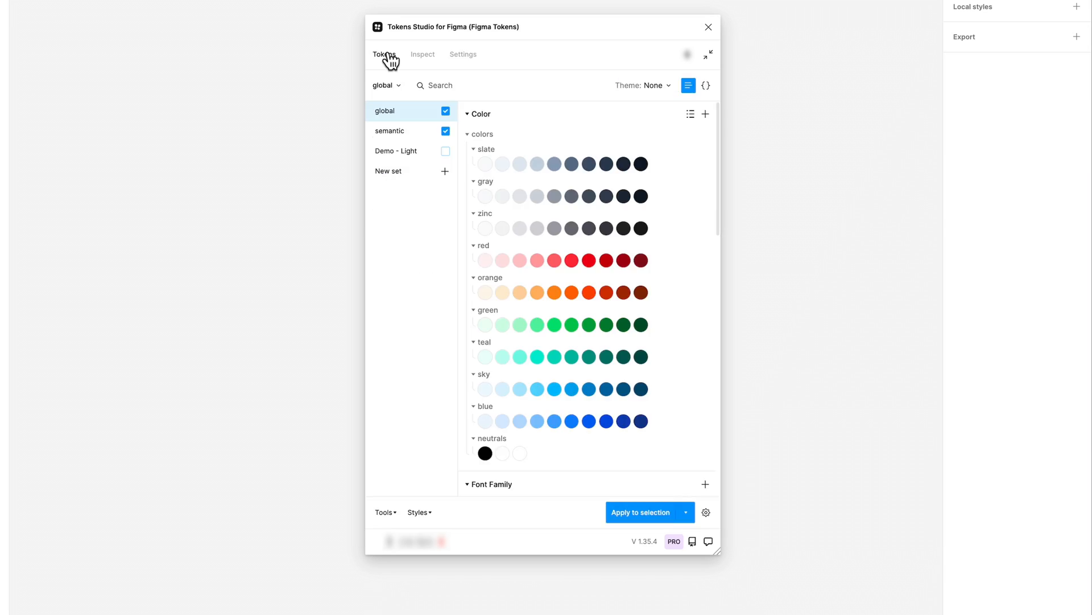
mouse_move(432, 351)
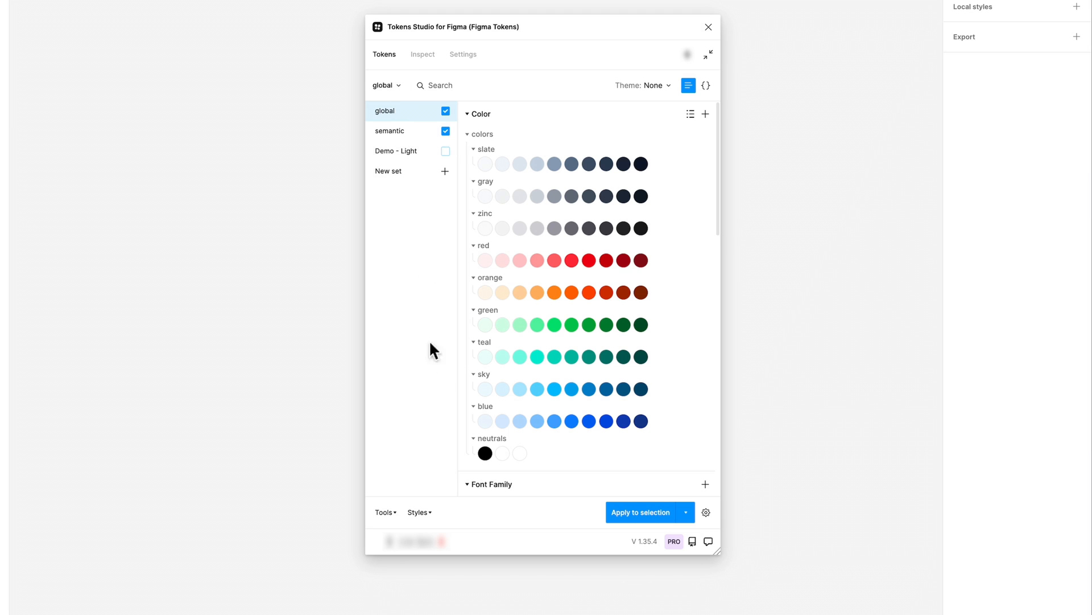
Create local Color, Text and Shadow styles from the tokens via Styles > Create styles.
click(417, 512)
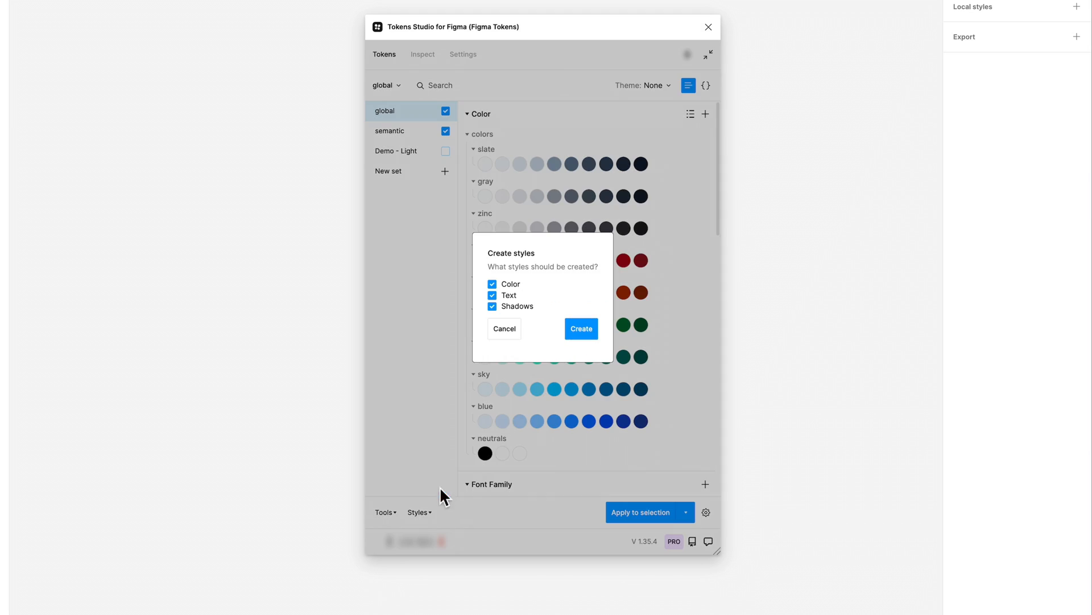
click(581, 327)
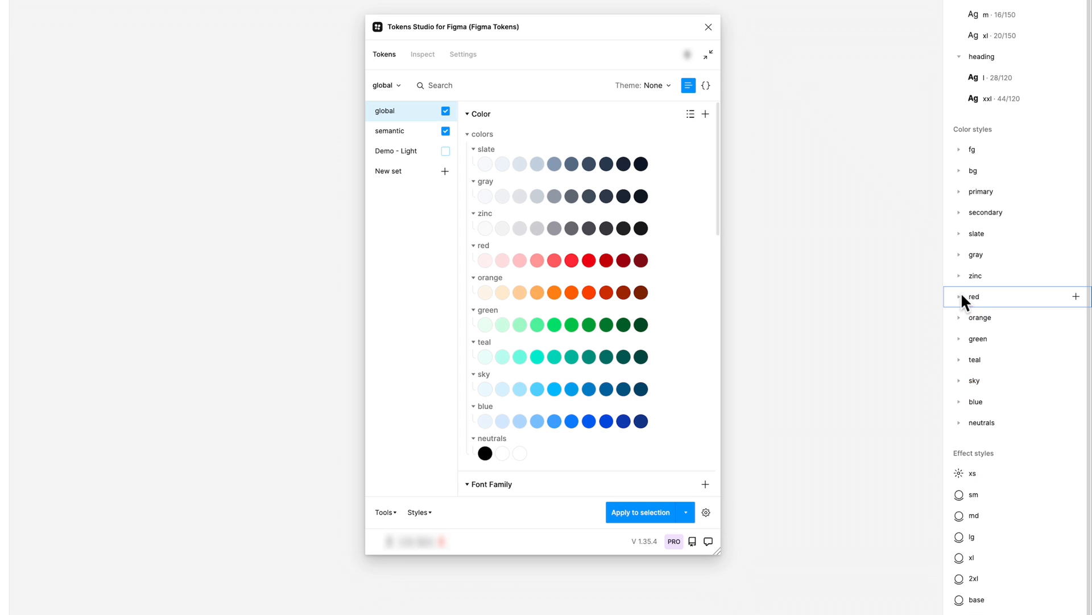
mouse_move(515, 86)
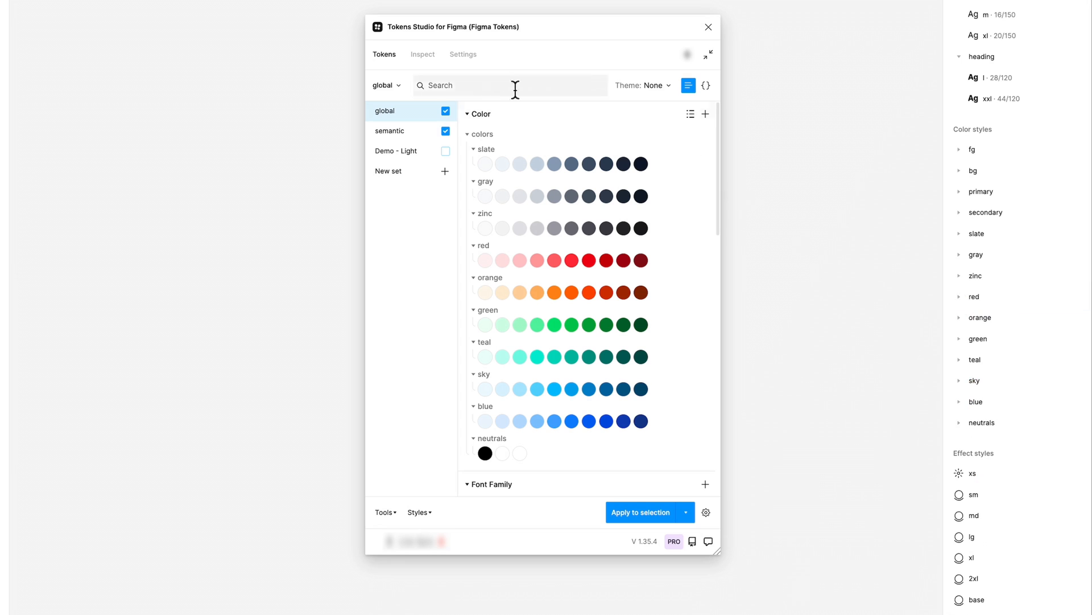
Untick 'Ignore first part of token name' and enable 'Prefix styles with active theme name', with Theme: Light.
click(464, 55)
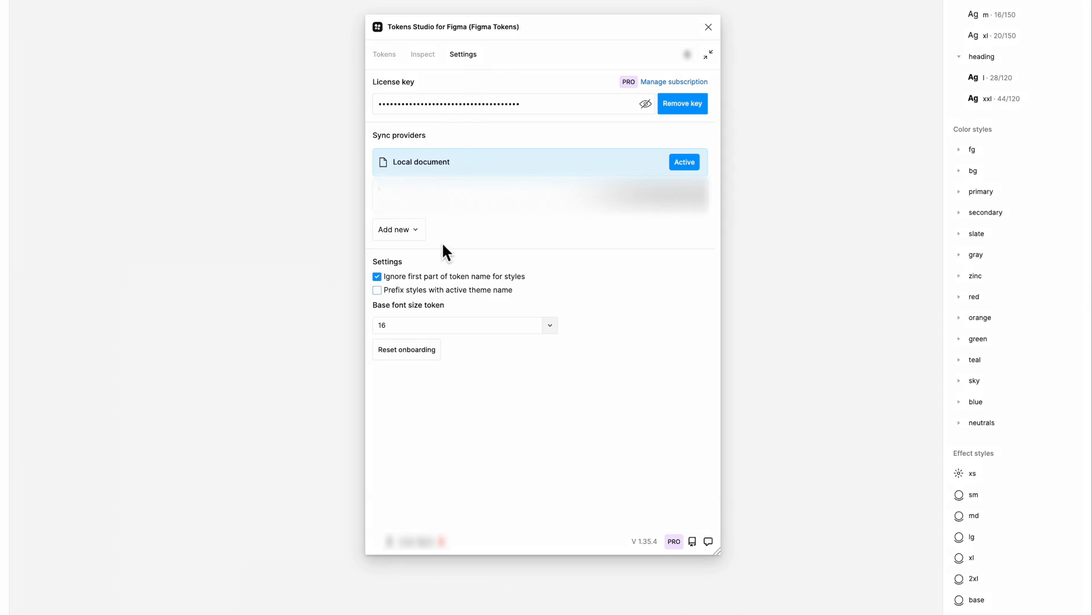
click(377, 290)
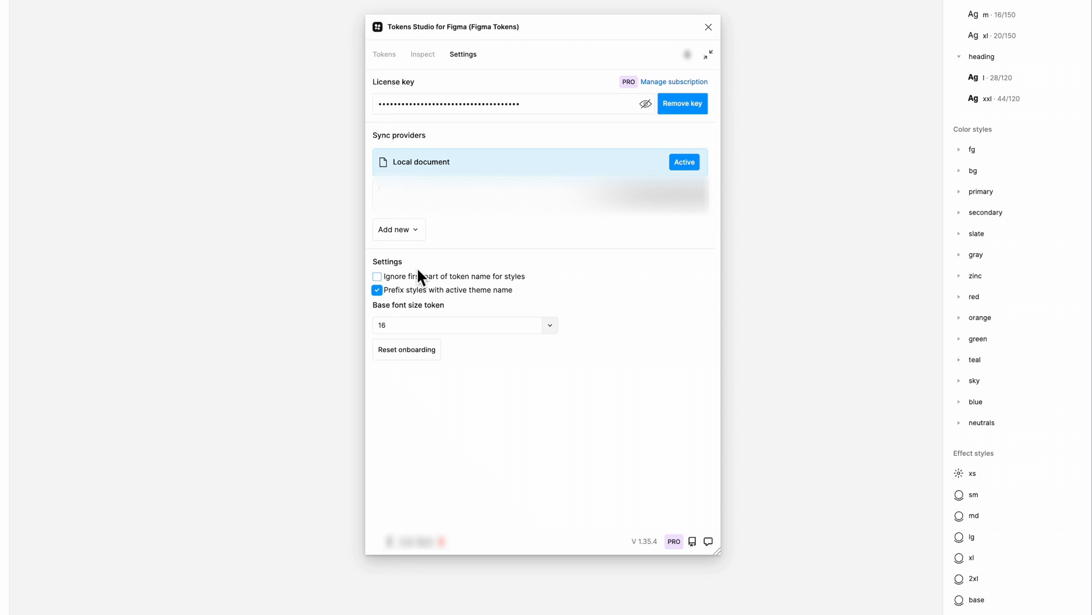
click(383, 55)
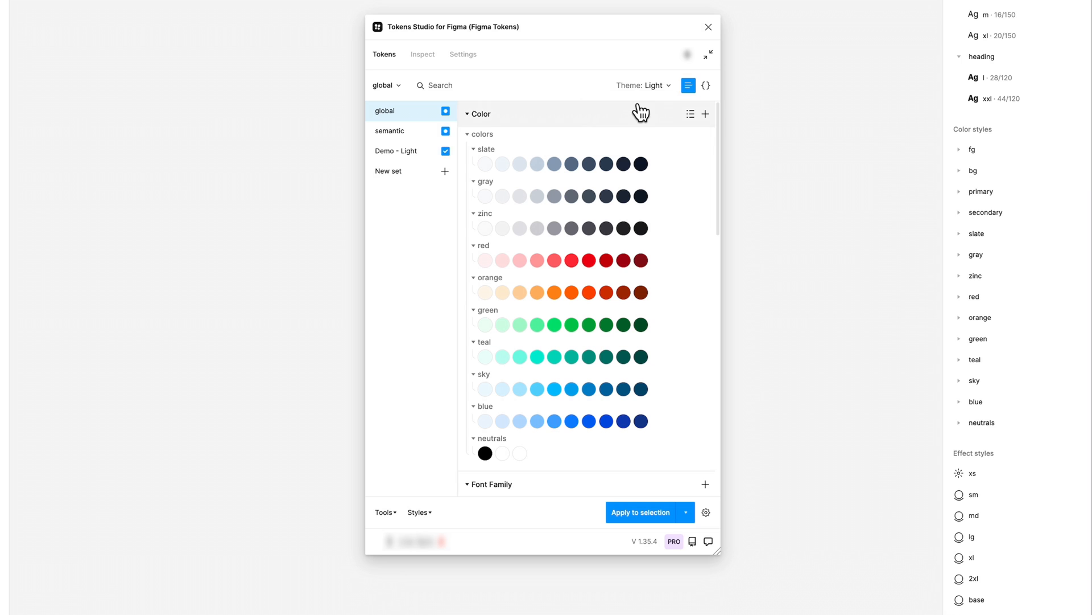
Create Color and Text styles (no Shadows) from the Demo - Light set and expand the new Light fg/bg group.
click(396, 150)
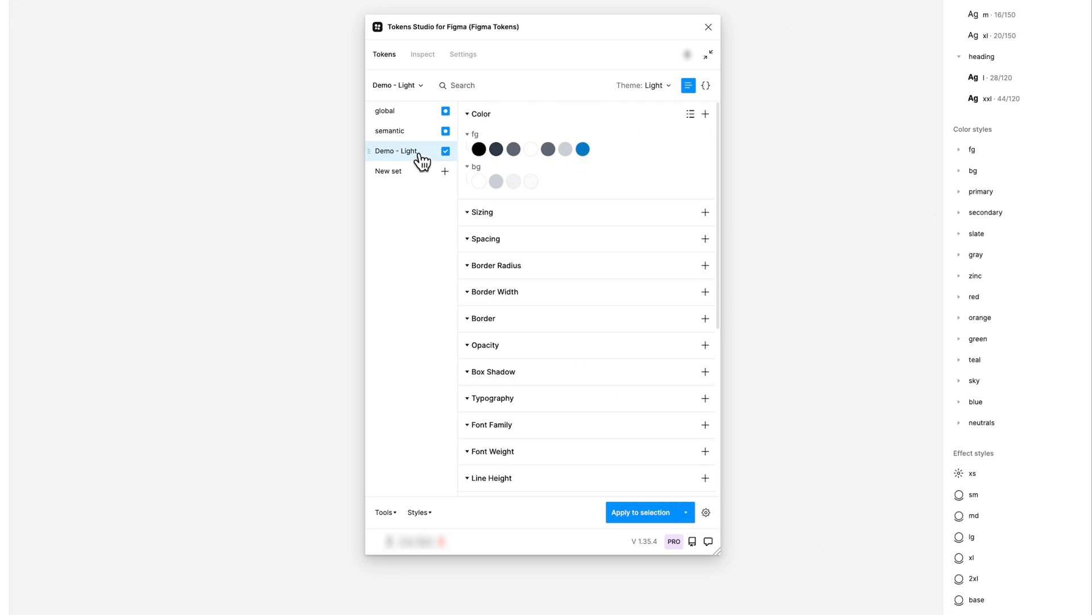
click(418, 512)
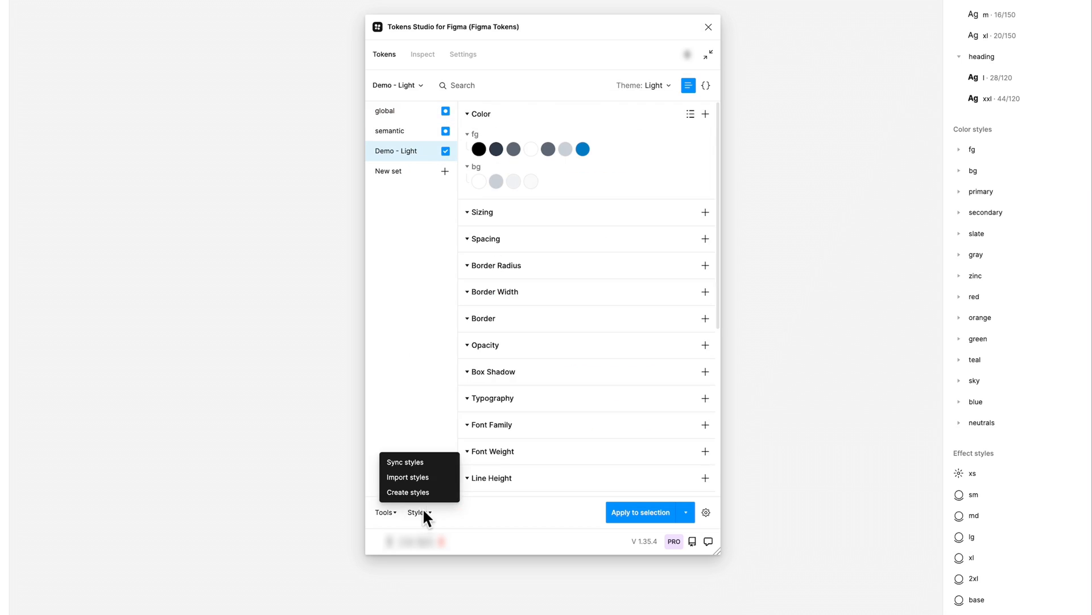
click(408, 491)
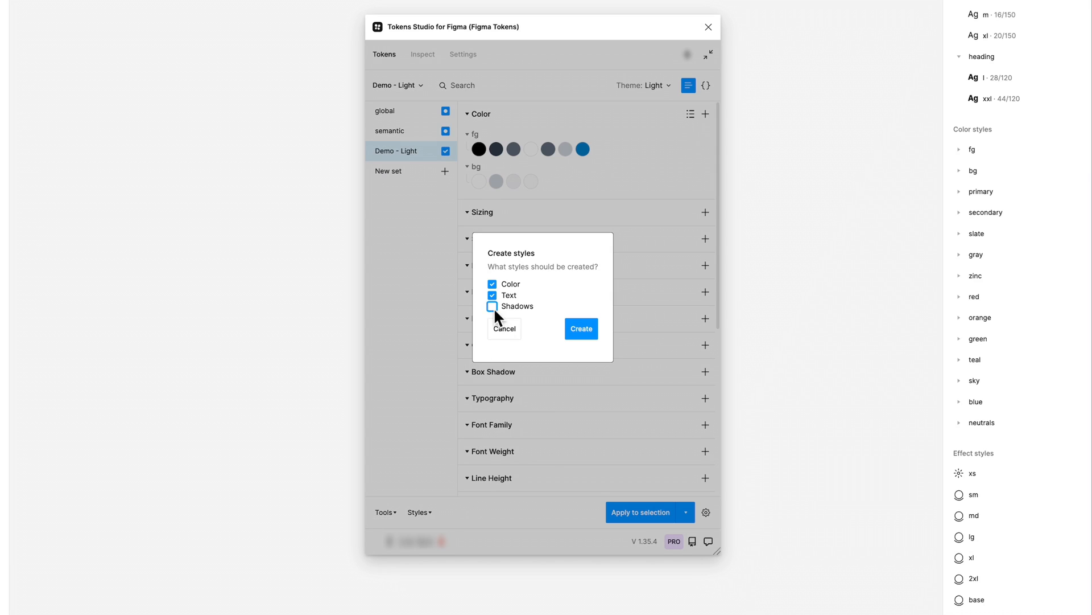
click(581, 328)
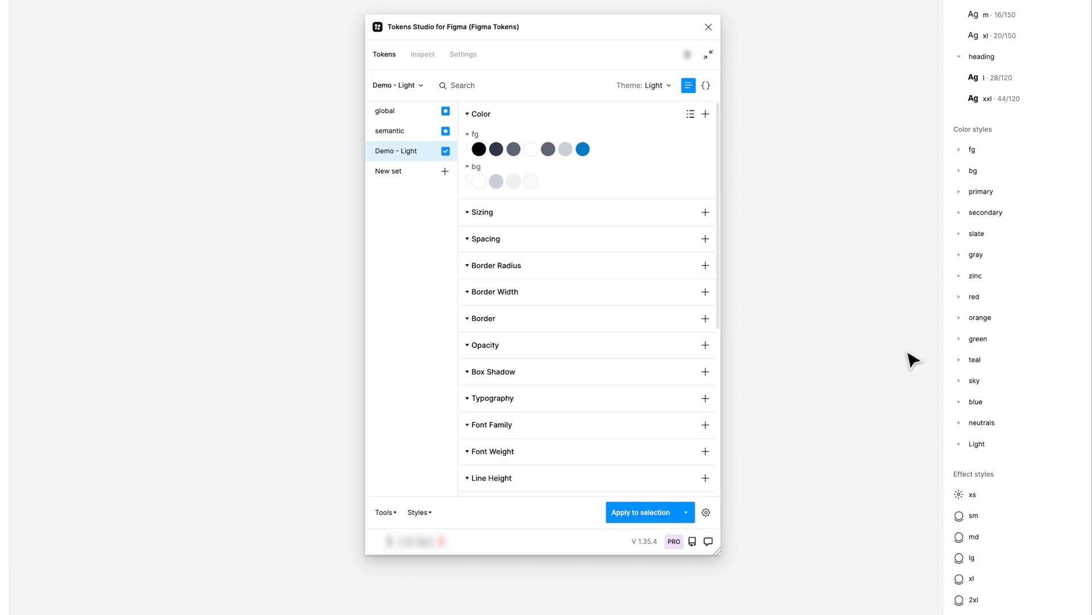
click(976, 443)
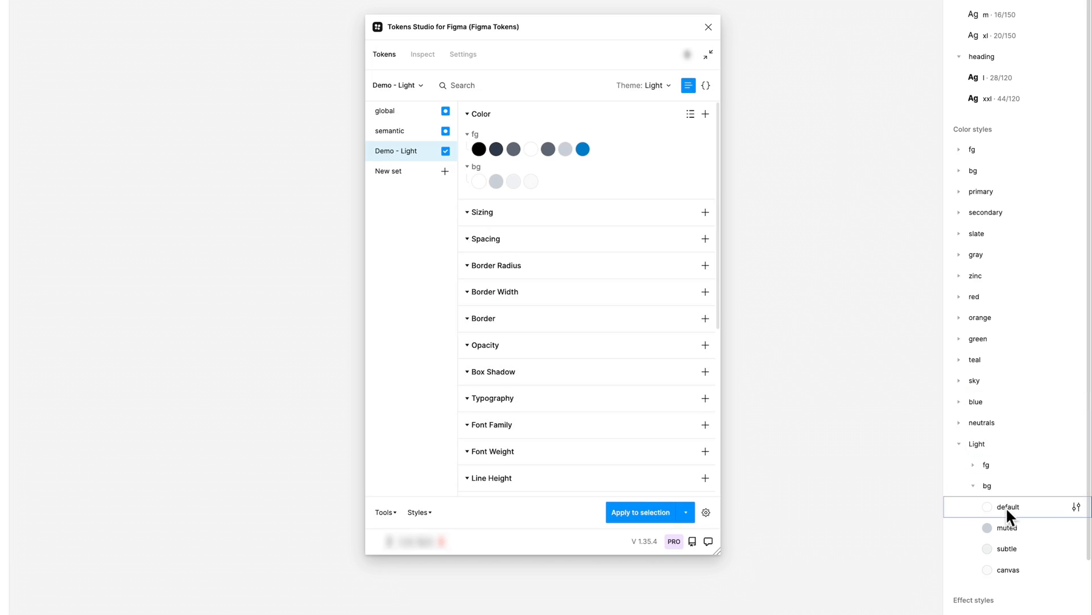